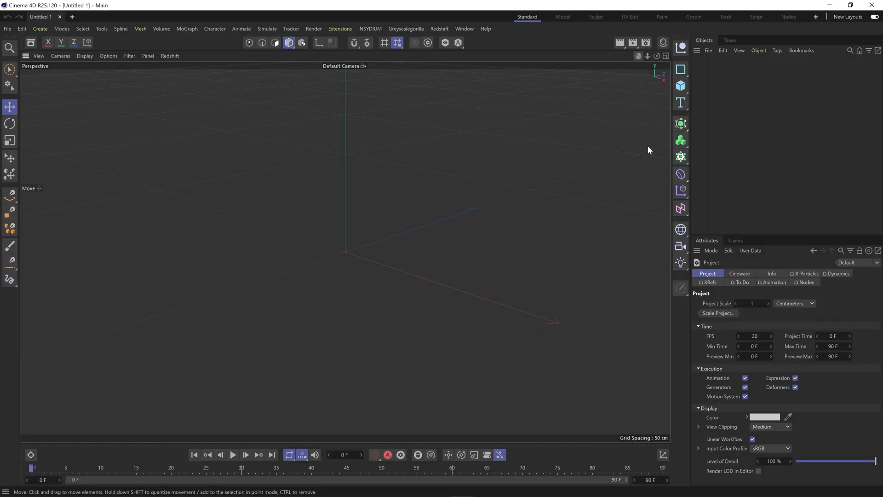
Add an extruded Text object from the Text palette reading SHINYSHINY, 50 cm deep.
click(681, 102)
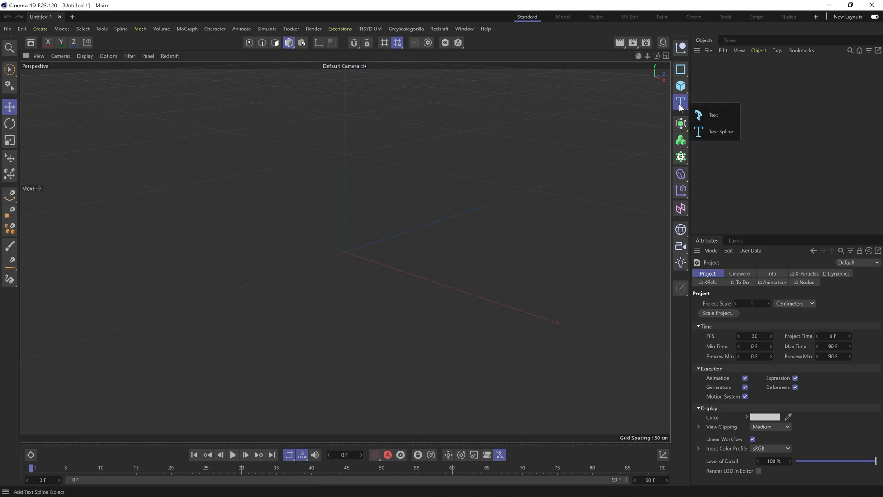
click(714, 115)
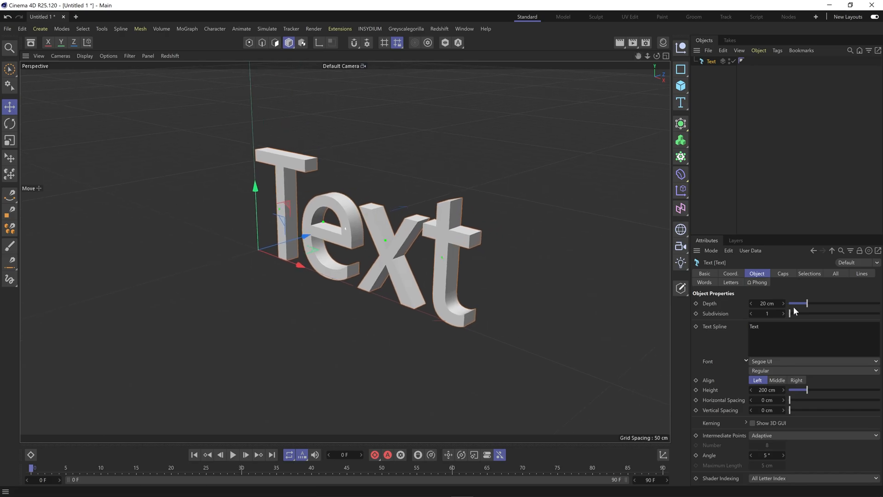
text(SHIN)
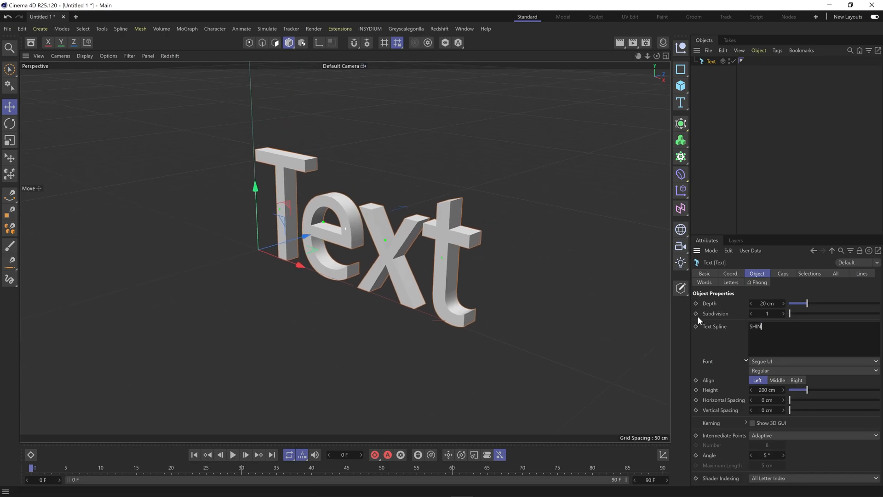
text(YSHINY)
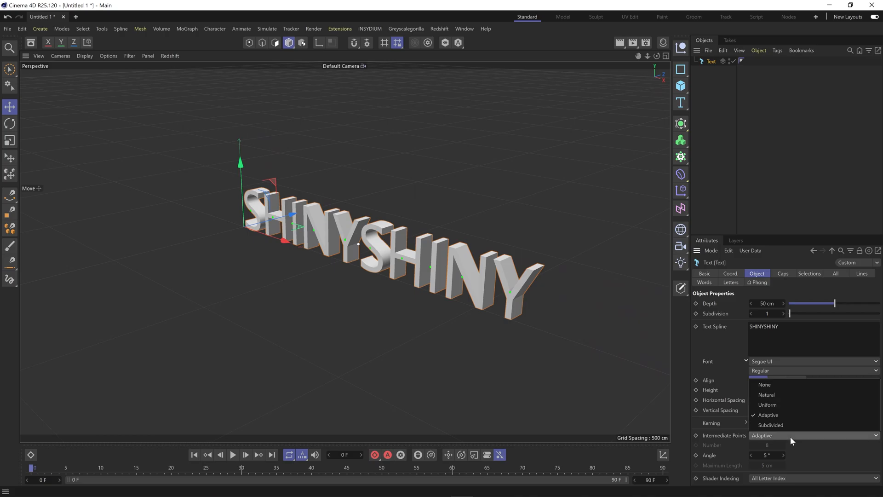
Subdivide the text at 1 cm, use Gouraud Shading (Lines), and choose Aktiv Grotesk Black font.
click(85, 55)
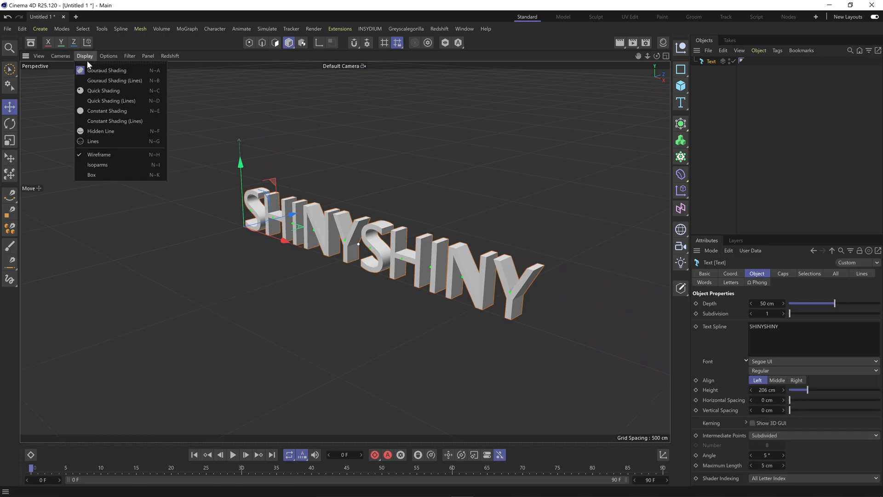
click(93, 141)
text(1)
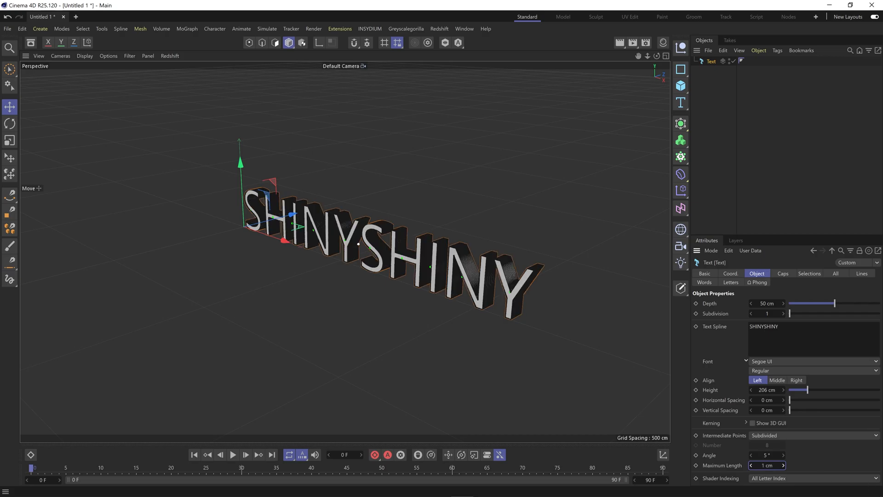
mouse_move(786, 276)
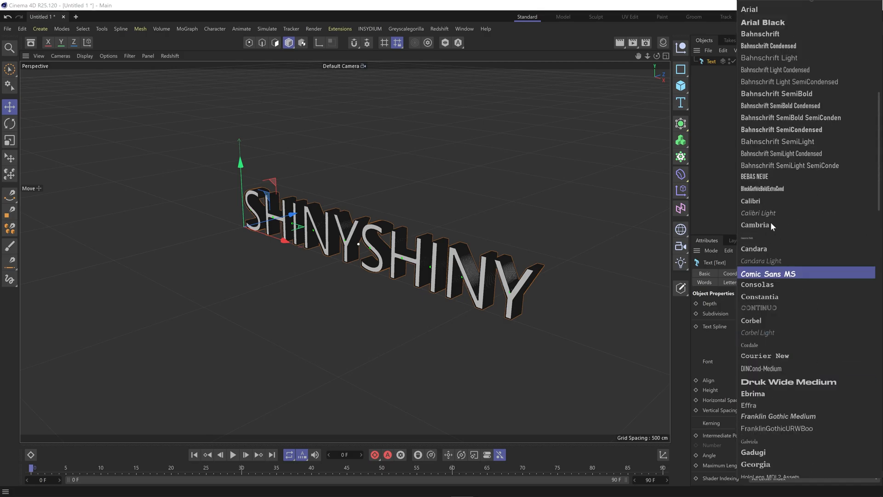
scroll(up, 3)
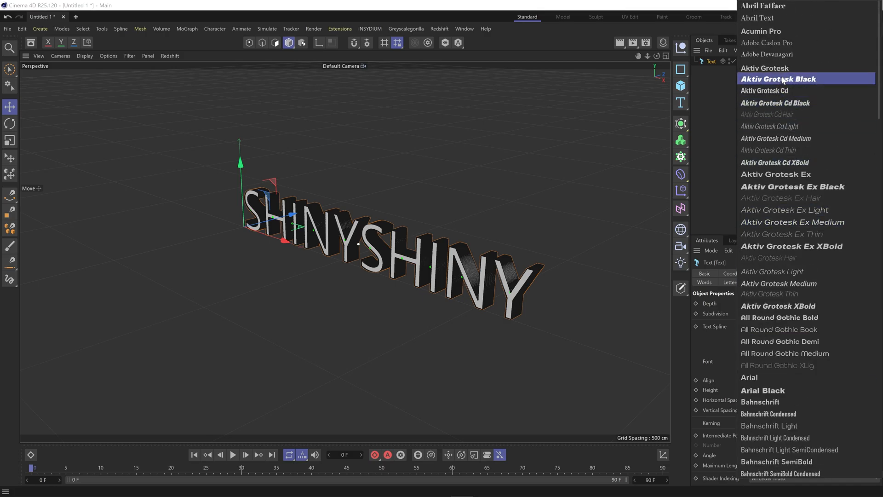
click(779, 79)
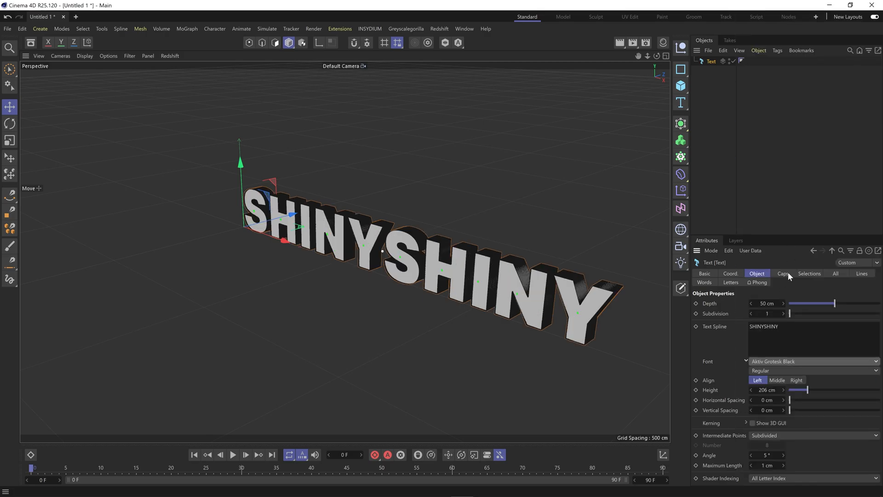
Set the Text object's Caps Type to Regular Grid.
click(782, 274)
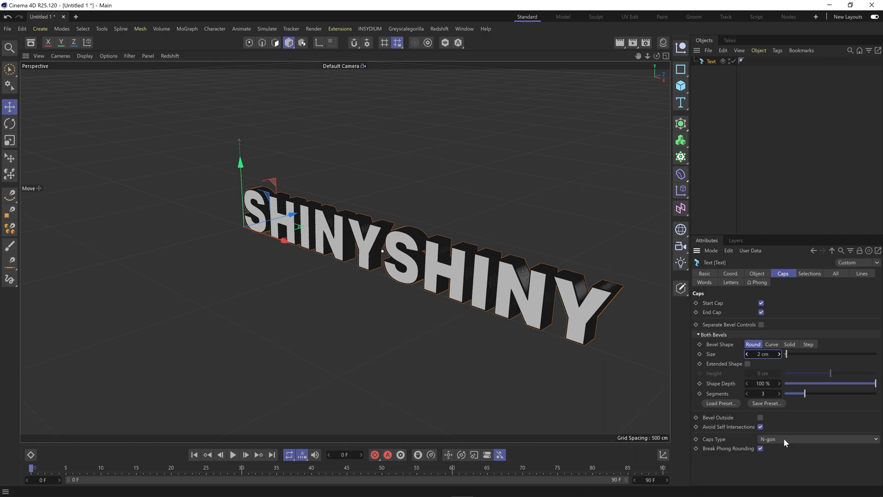
click(820, 439)
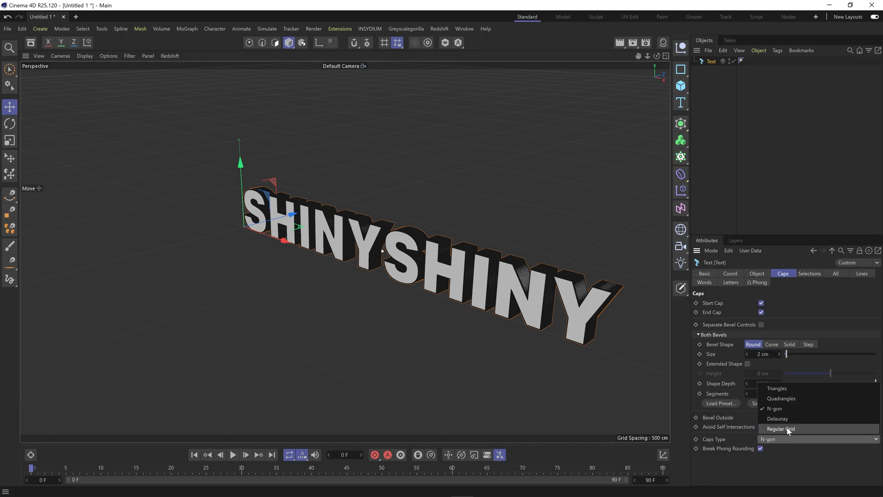
click(782, 429)
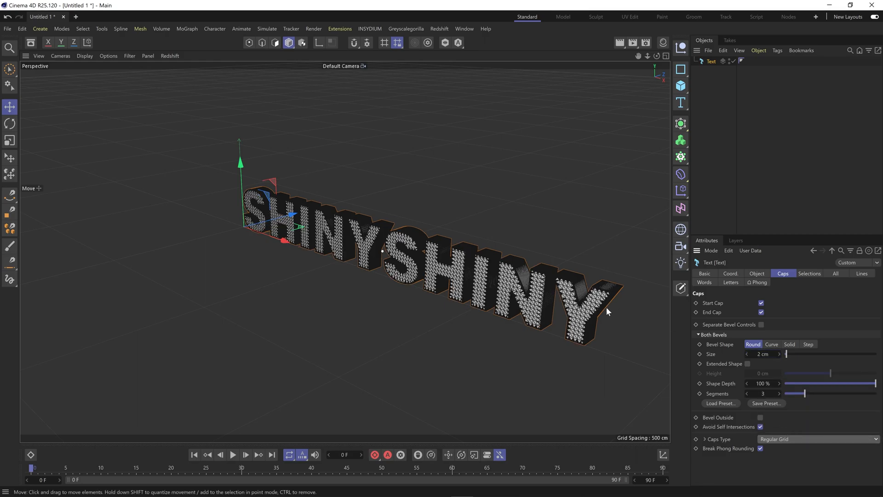
mouse_move(101, 72)
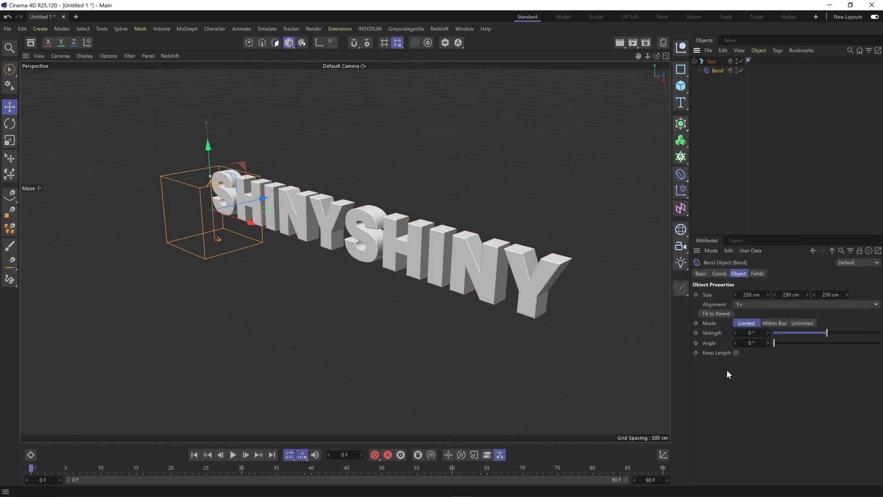
Fit a 360° unlimited Bend deformer to the text with Keep Length on, then disable it.
click(716, 314)
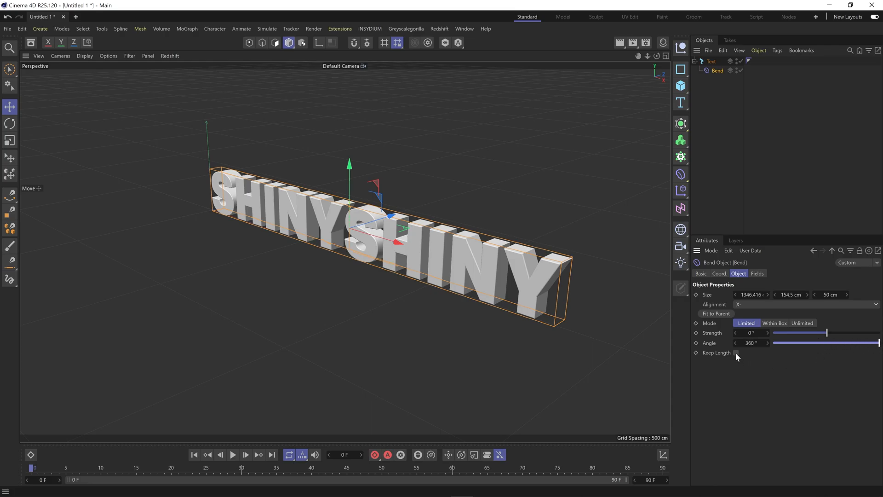
click(736, 352)
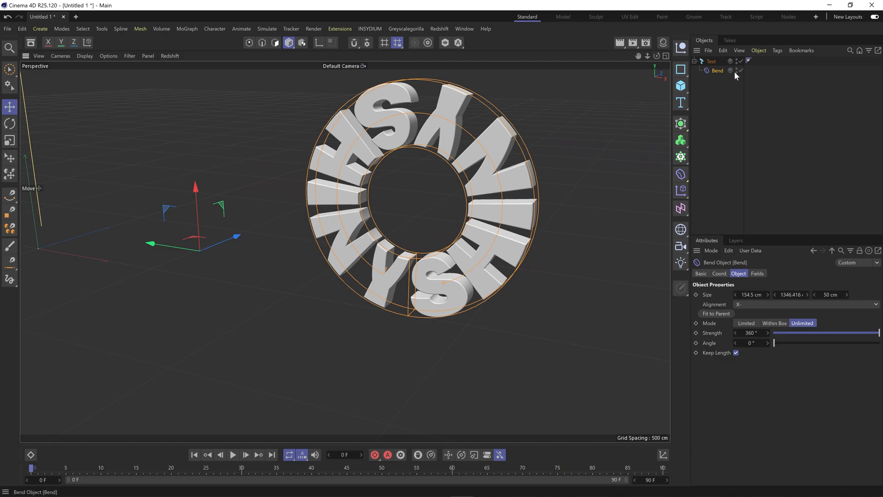
click(741, 70)
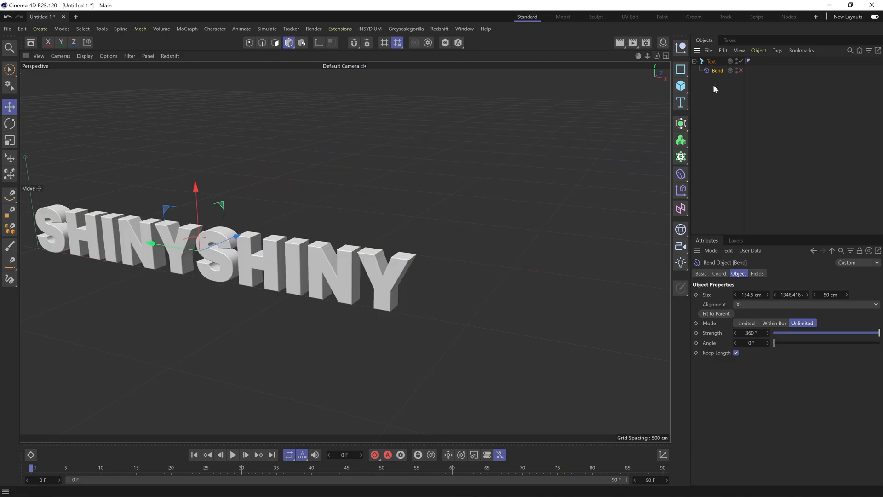
Add a Twist deformer at 360° under the text and re-enable the Bend deformer.
click(680, 174)
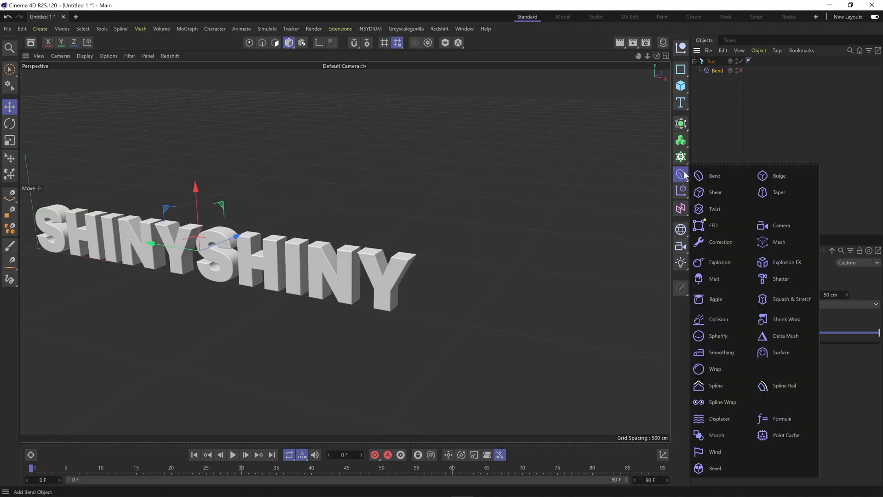
click(715, 209)
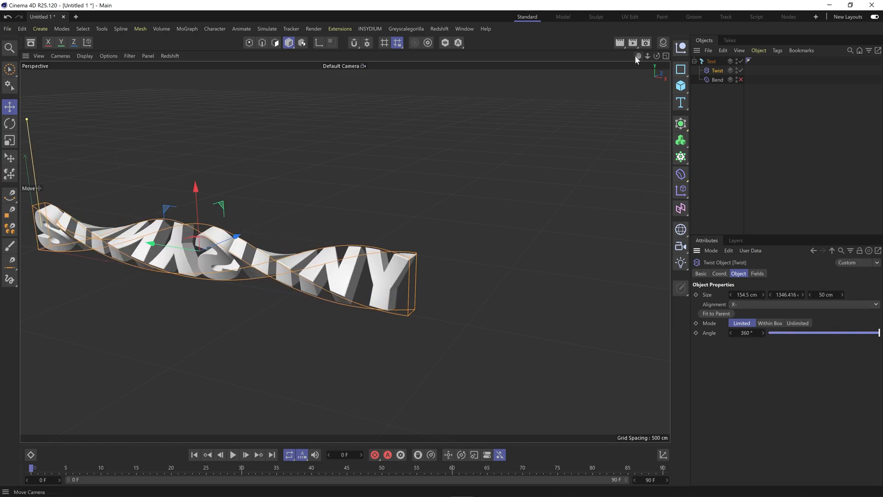
click(741, 80)
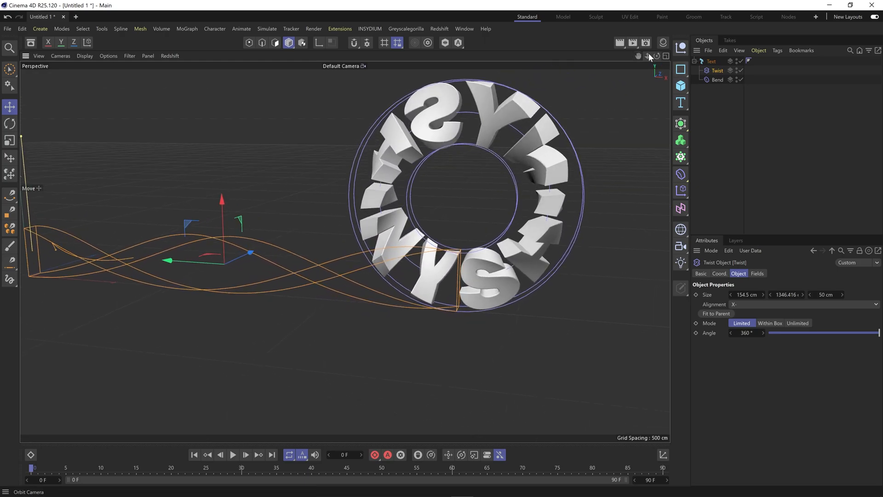
Rotate the Twist deformer -90° on B and set its Mode to Unlimited.
click(60, 56)
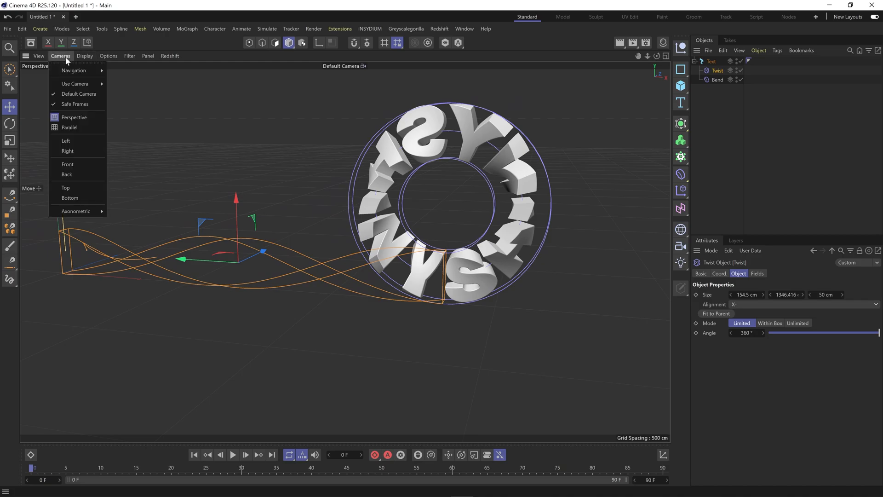
click(66, 173)
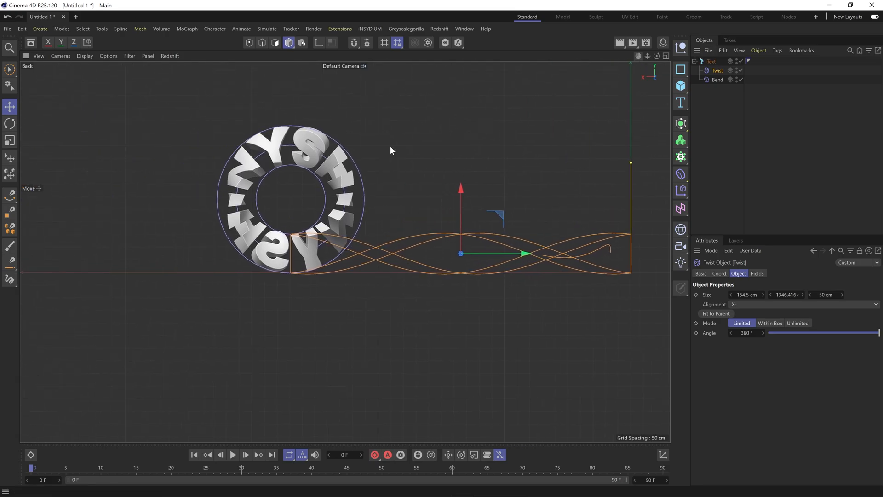
click(711, 60)
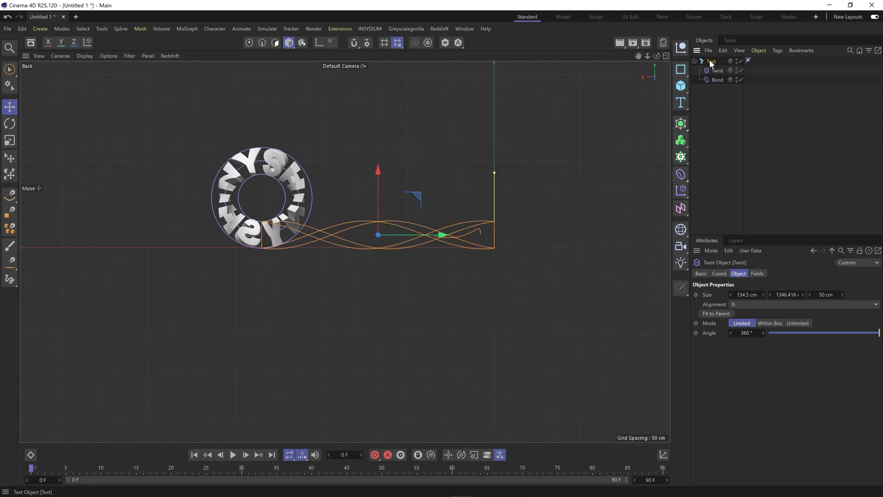
click(9, 123)
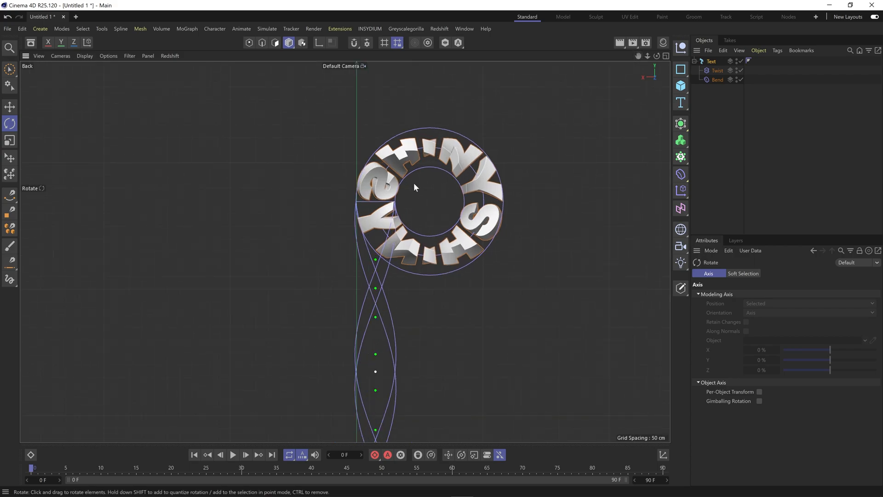
click(718, 70)
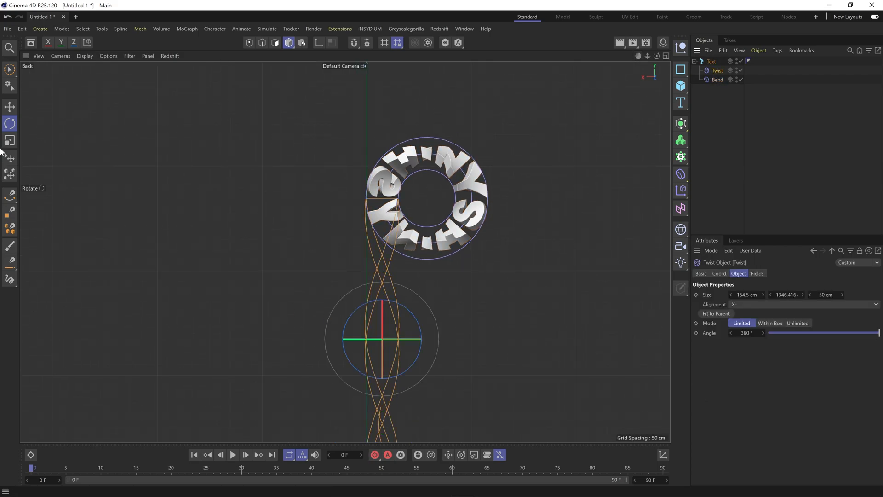
click(10, 107)
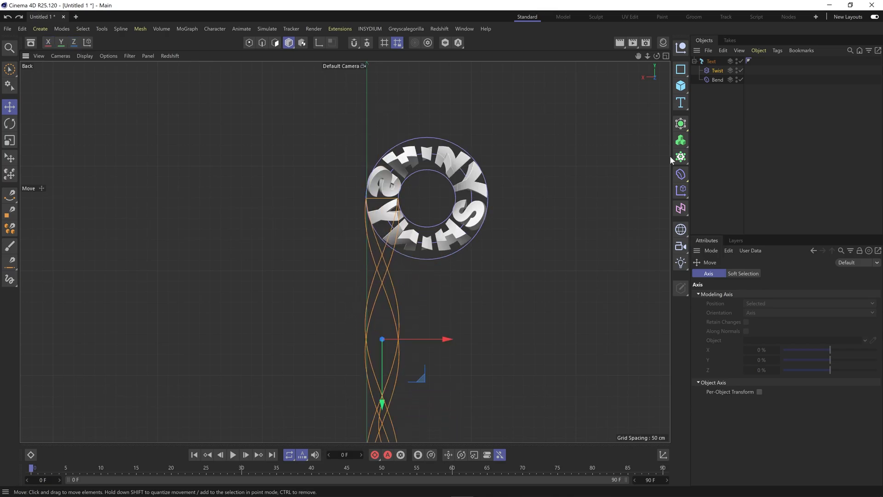
click(717, 70)
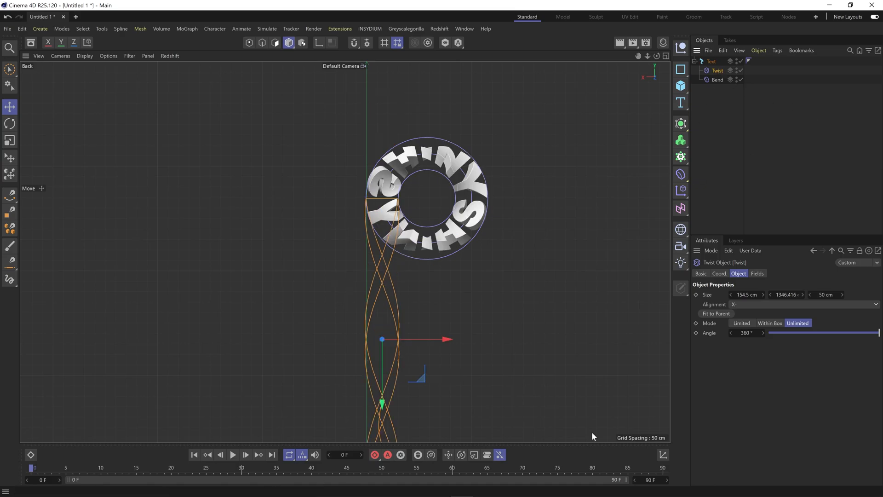
Keyframe the Twist's P.X at frame 0 and 2033.208 cm at frame 90.
click(719, 274)
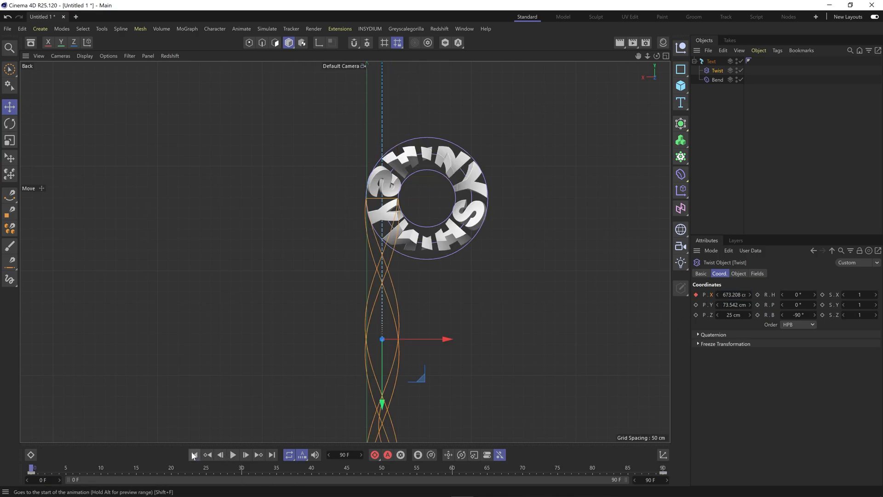
click(271, 454)
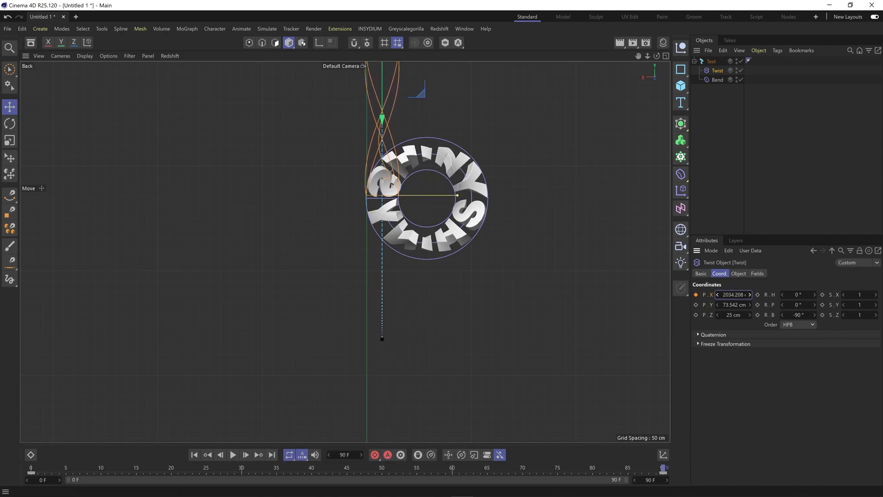
triple_click(732, 294)
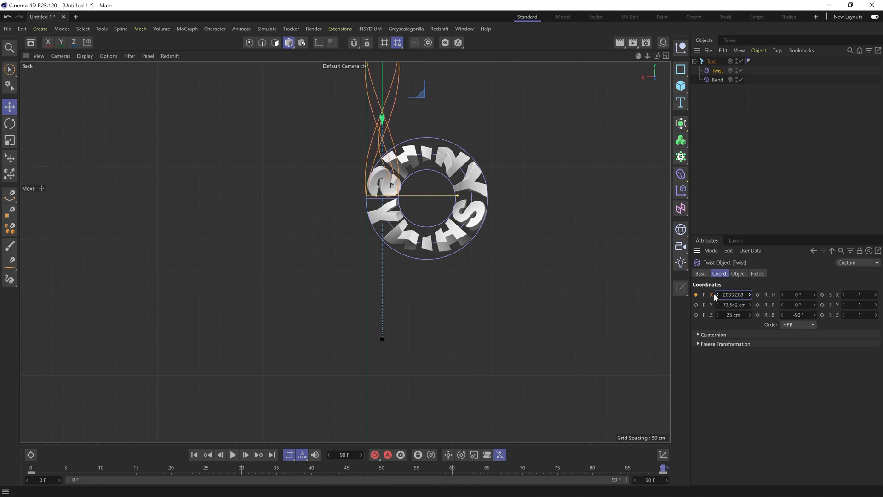
mouse_move(193, 454)
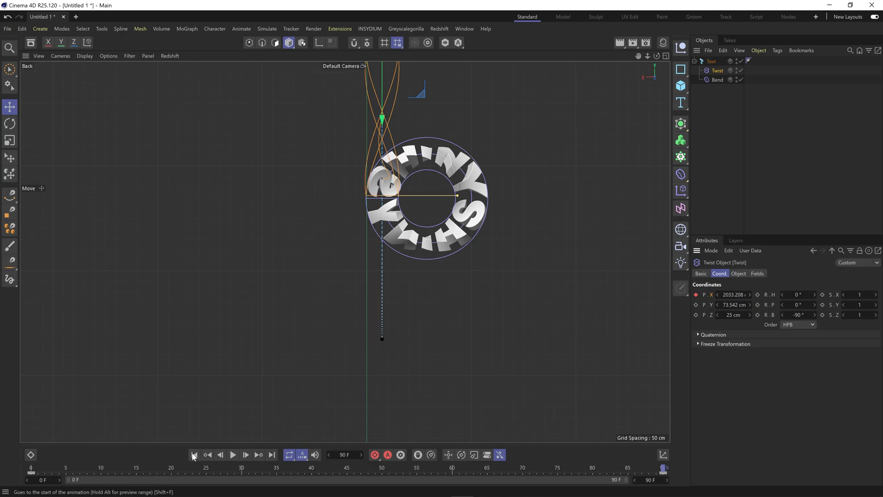
mouse_move(272, 455)
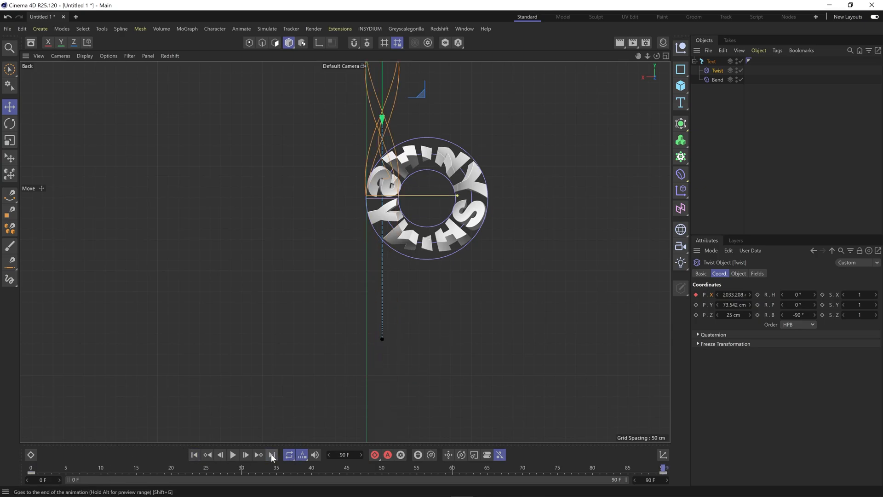
click(232, 455)
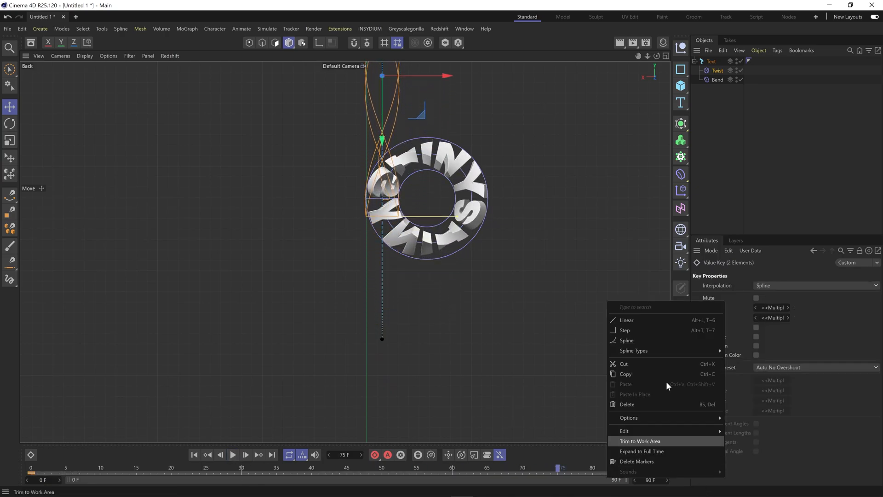
Set the Twist keys to Linear interpolation, end the preview at 89 F, and play it.
click(625, 320)
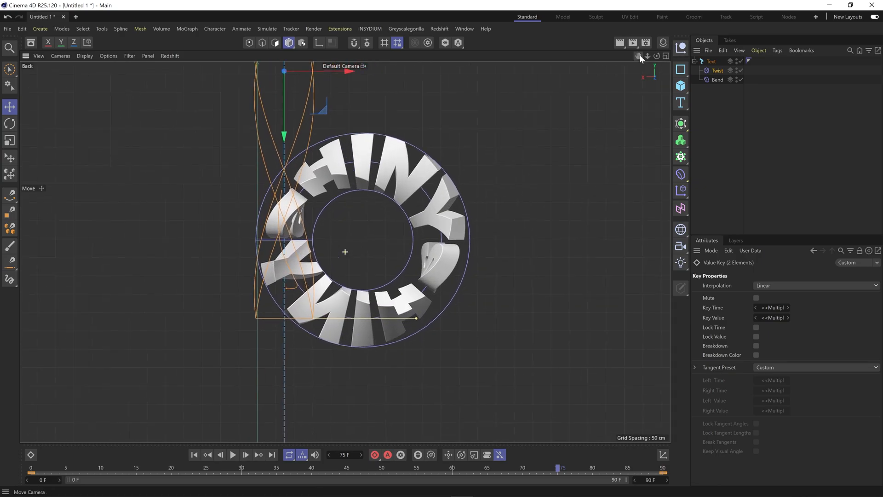
click(233, 455)
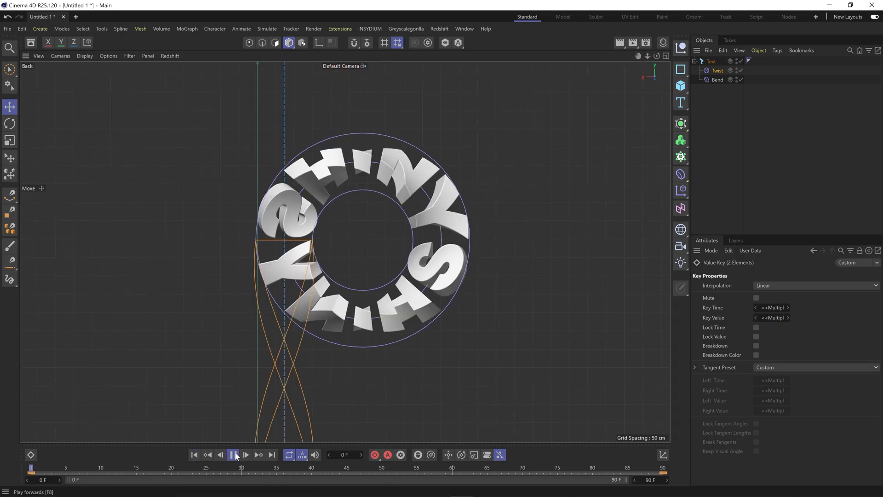
click(234, 455)
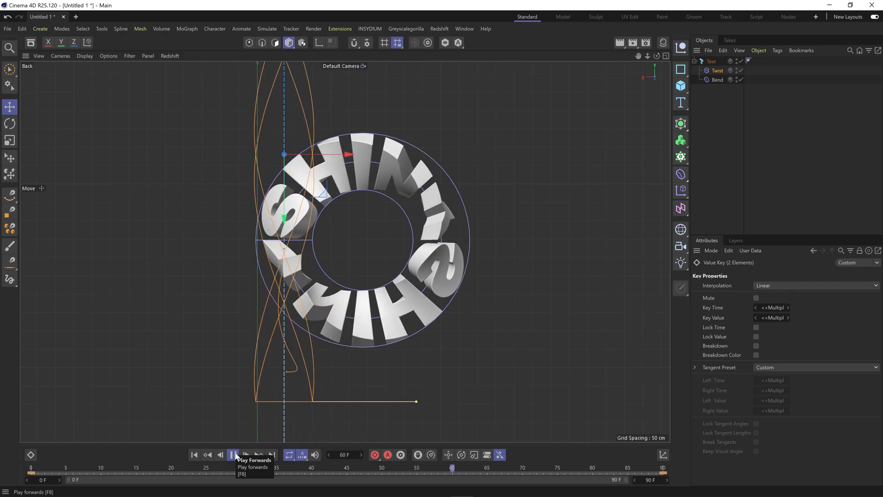
click(233, 454)
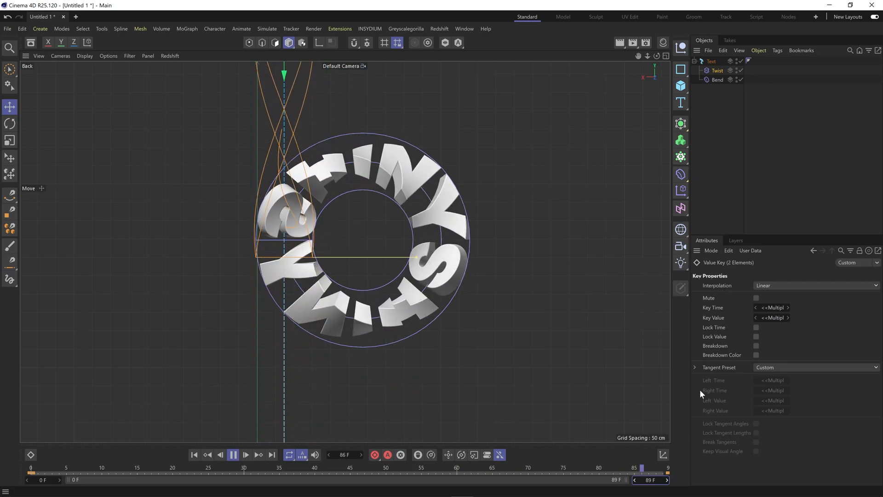
click(232, 454)
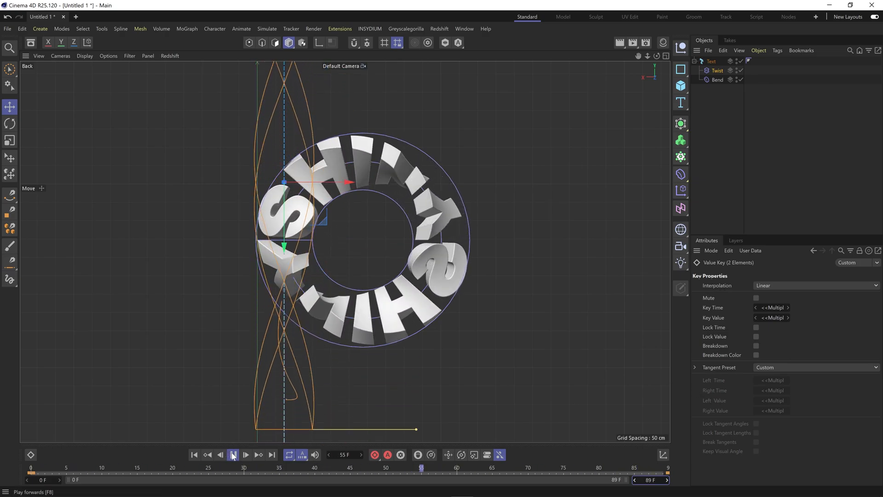
click(232, 454)
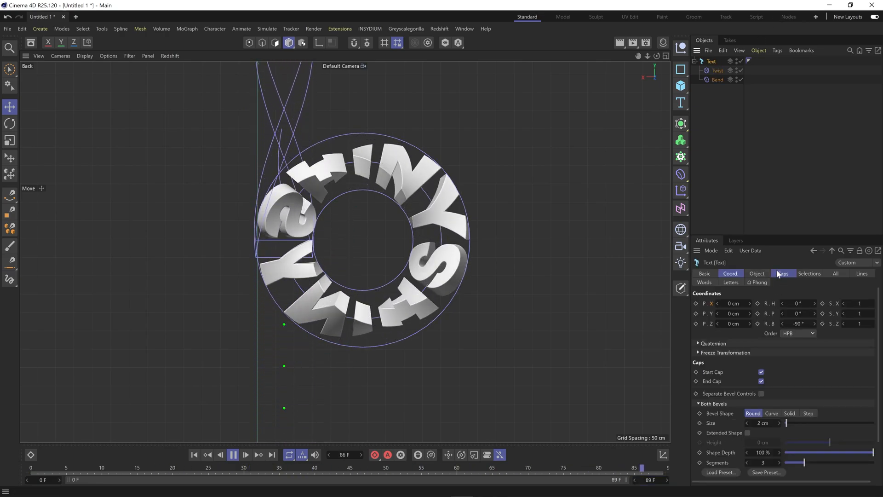
Set the Text object's Depth to 80 cm and play the animation.
click(758, 273)
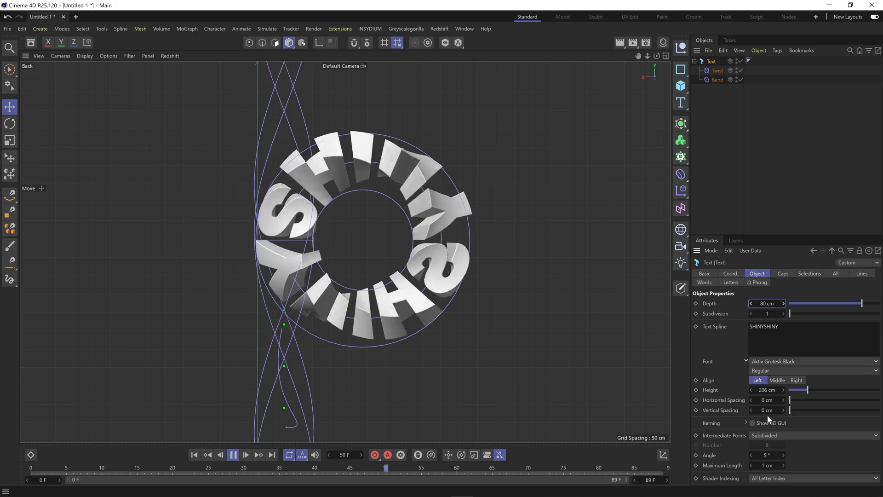
click(232, 454)
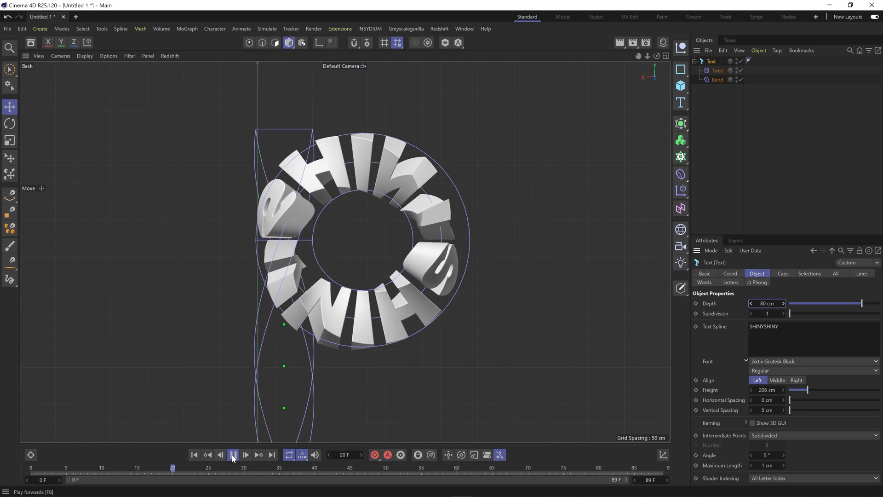